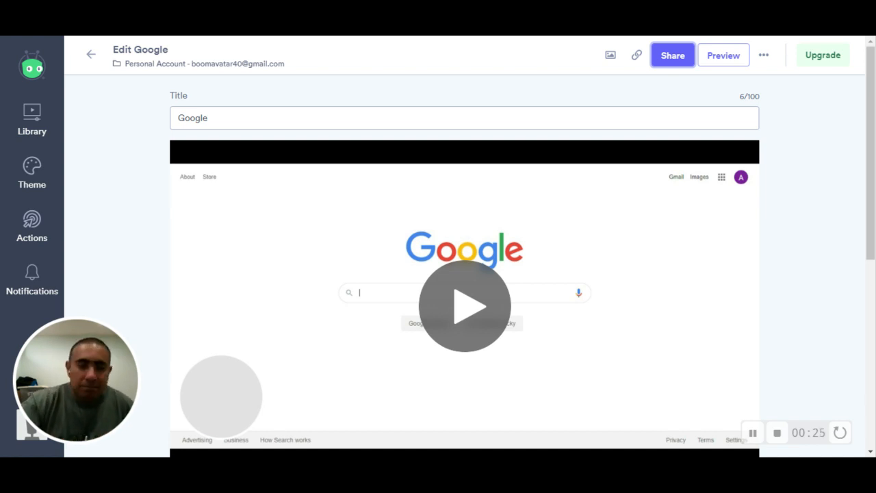
mouse_move(611, 54)
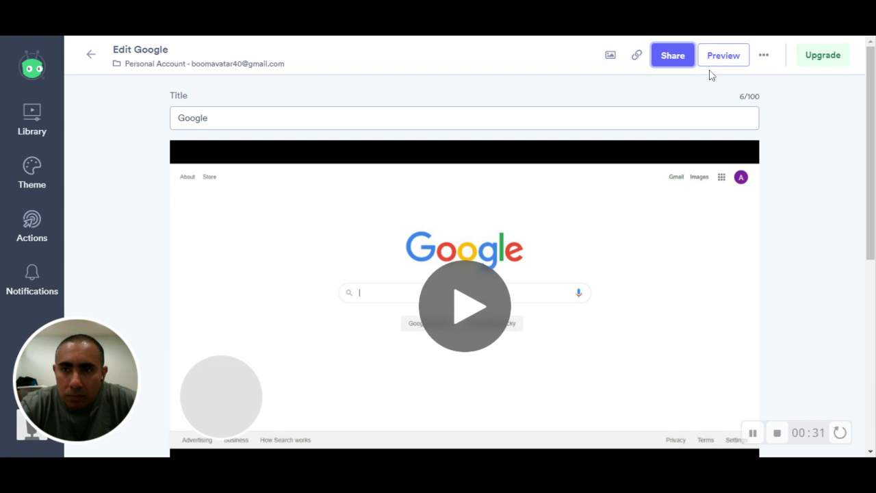
mouse_move(769, 147)
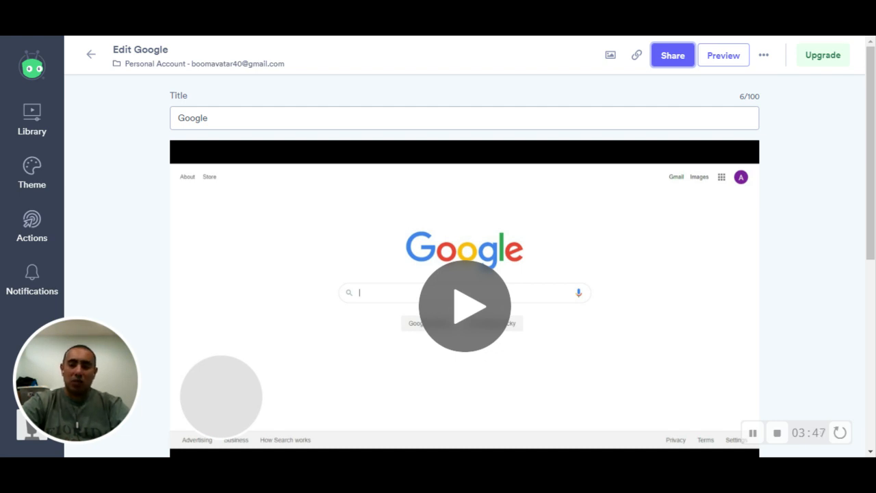
mouse_move(755, 159)
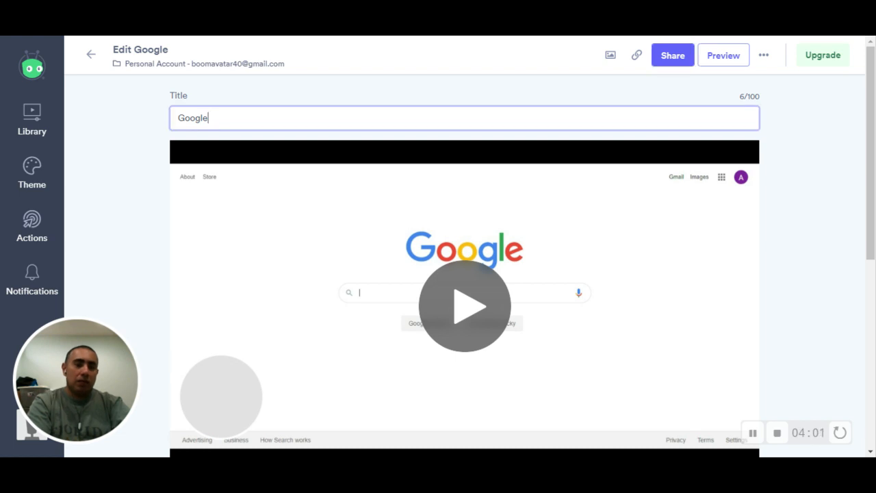
Erase the Vidyard title 'Google' leaving the field empty, then return to the Google homepage.
key("BackSpace")
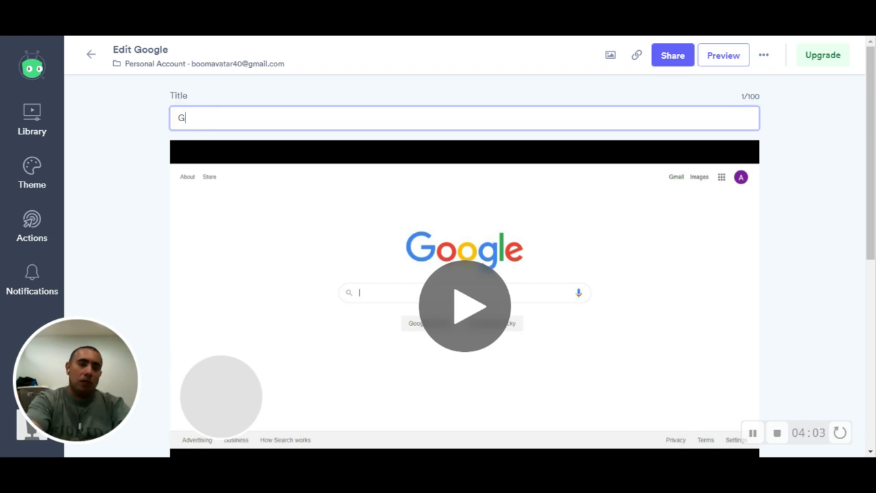
key("Backspace")
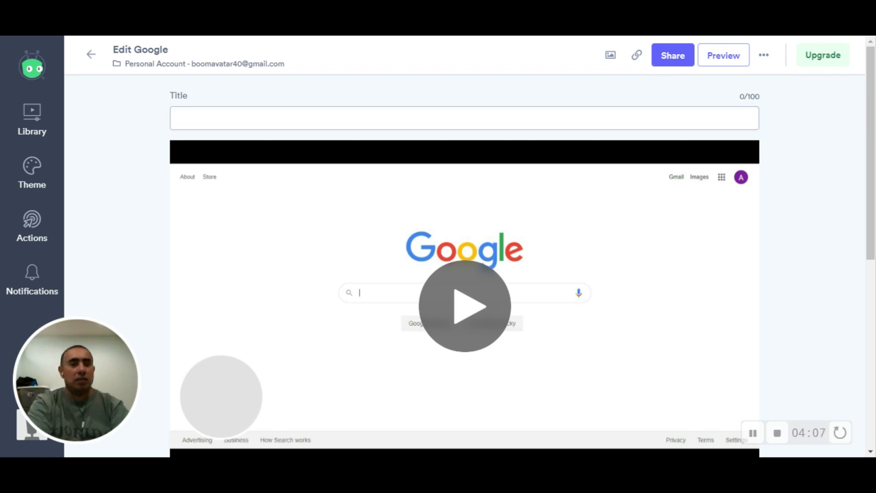
left_click(463, 118)
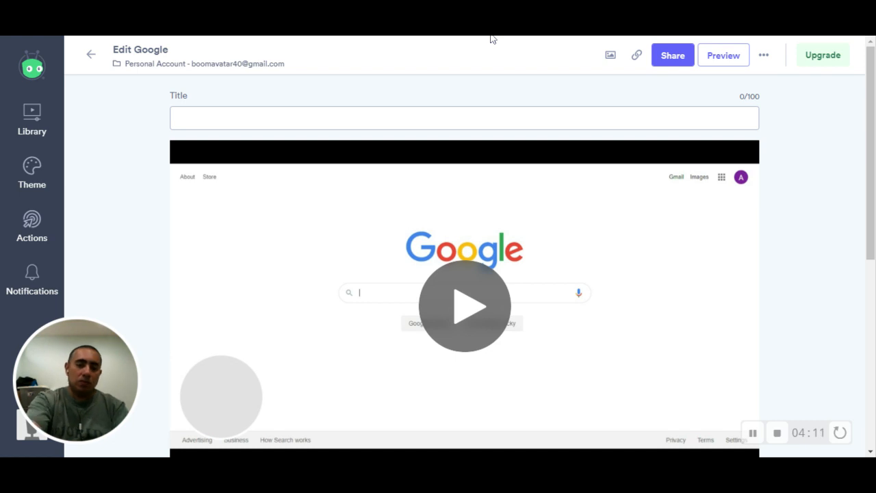
left_click(464, 118)
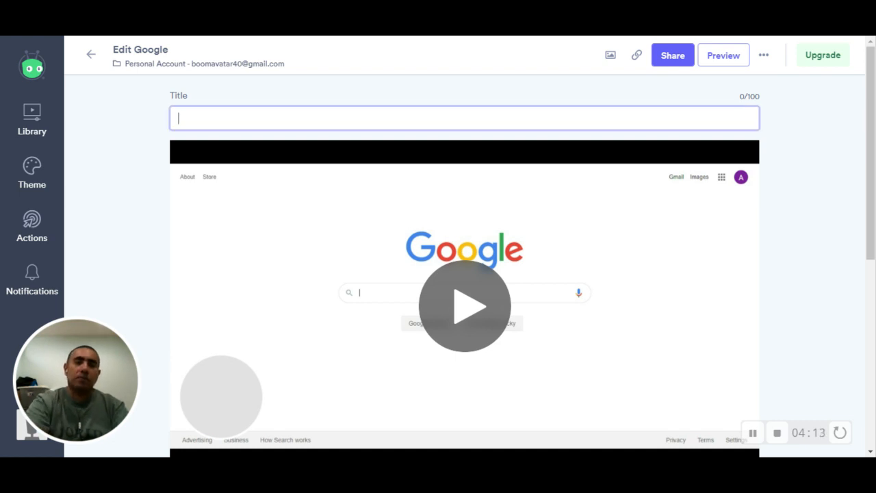
left_click(466, 307)
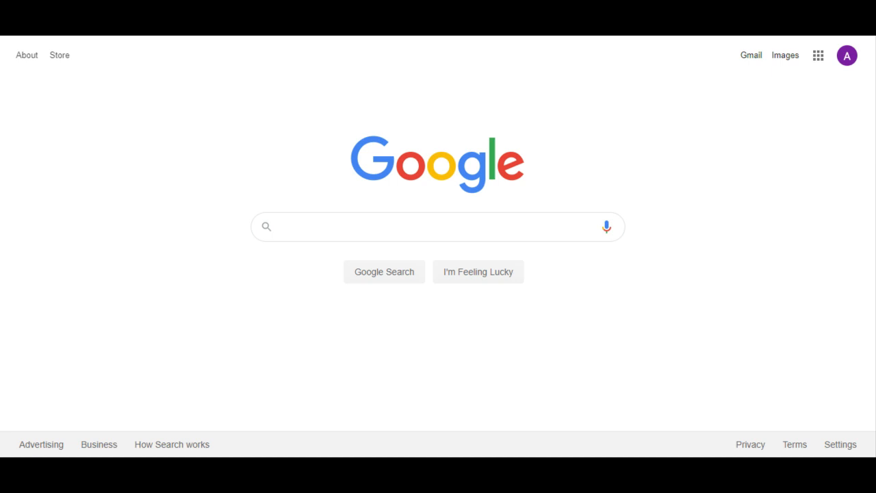
Start a new Google search by entering 'voltron lions' in the search box.
left_click(439, 228)
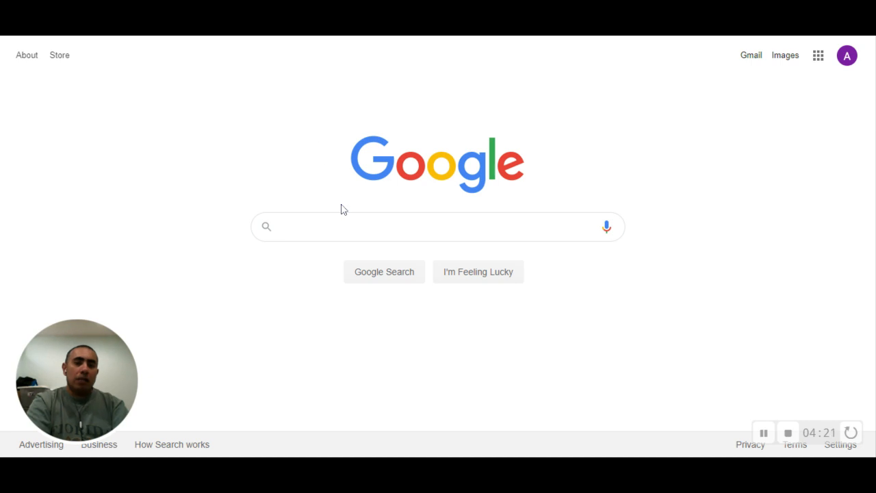
left_click(438, 228)
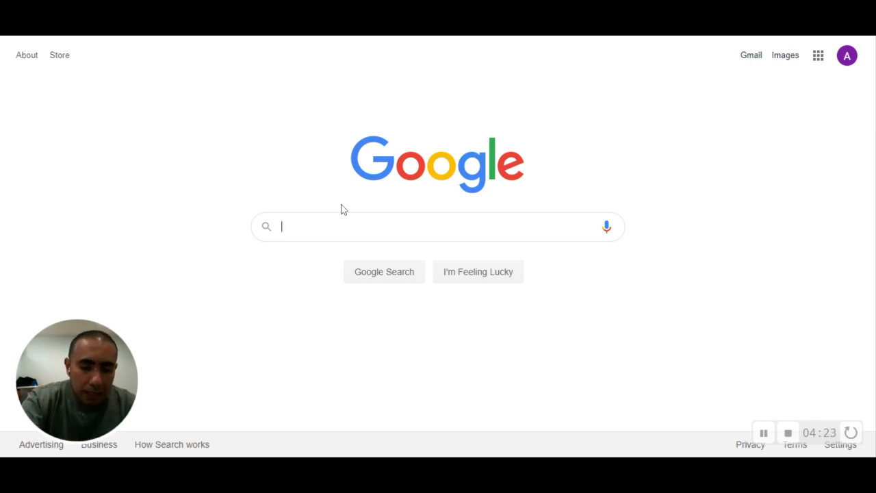
type("voltron lions")
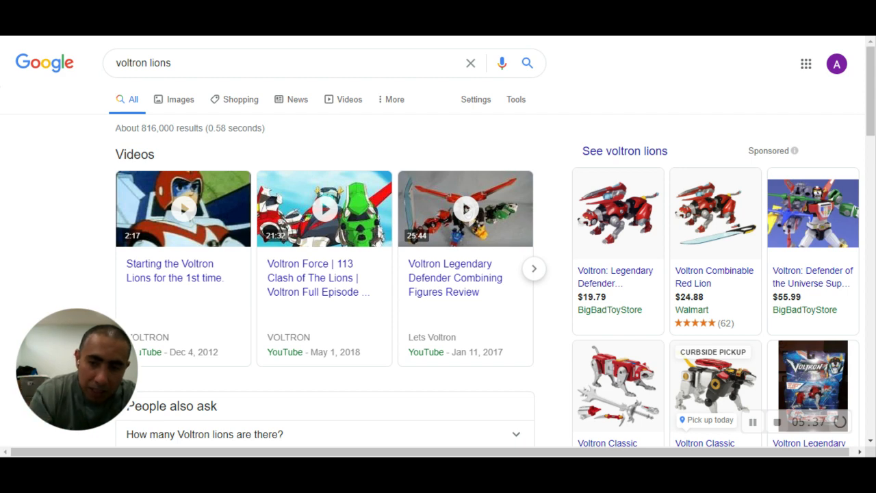
mouse_move(368, 204)
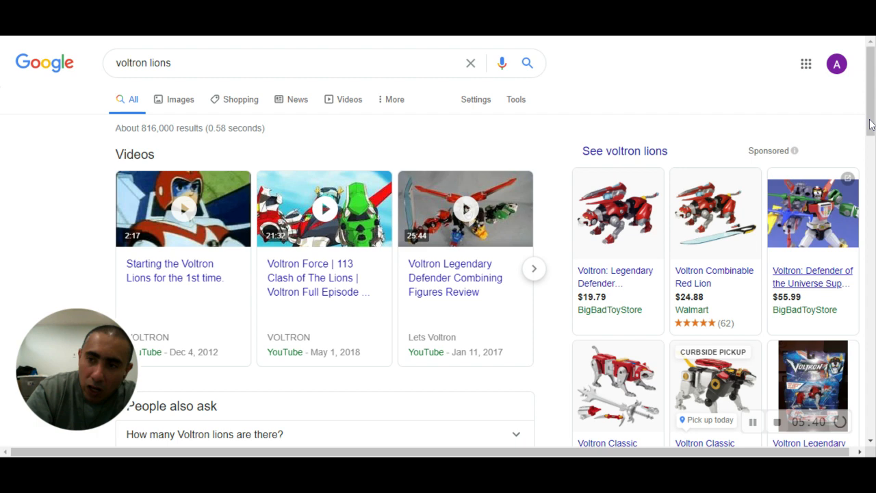
scroll("down", 3)
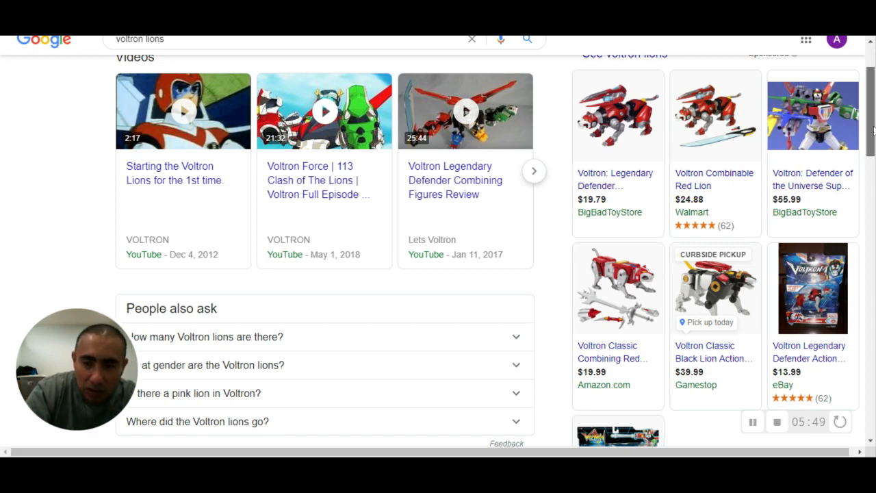
scroll("down", 3)
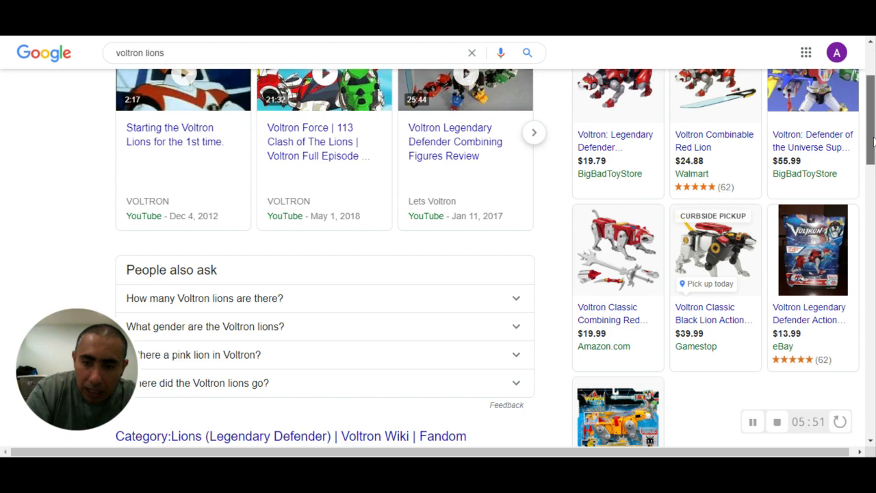
scroll("down", 3)
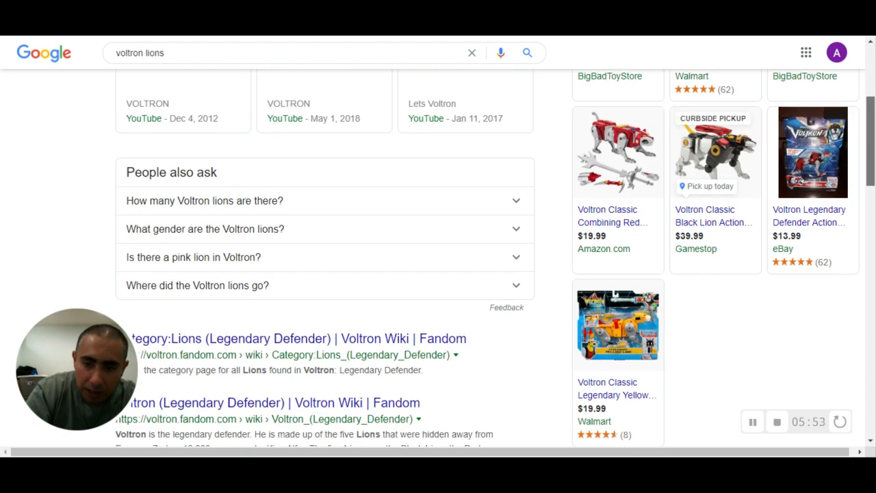
scroll("down", 3)
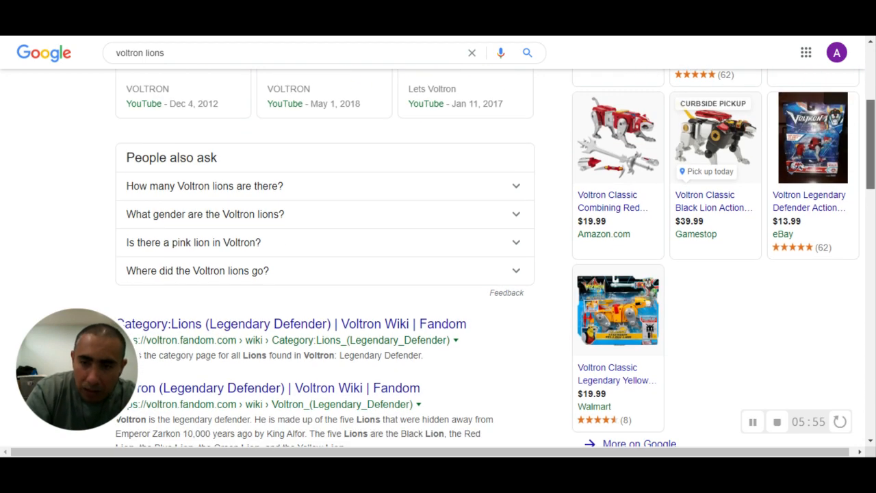
scroll("down", 3)
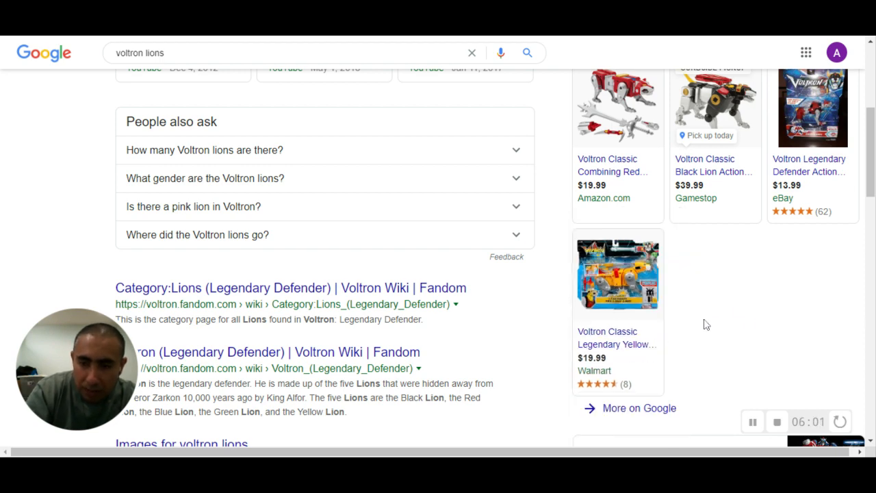
left_click(617, 274)
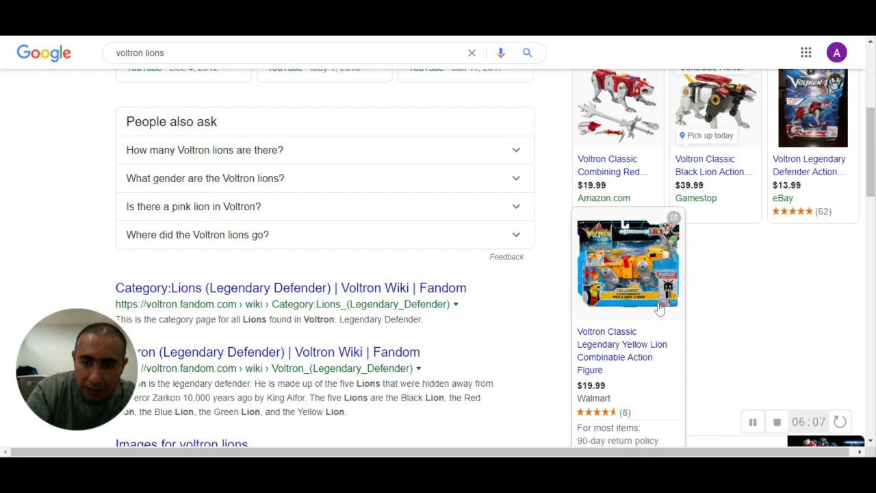
mouse_move(687, 378)
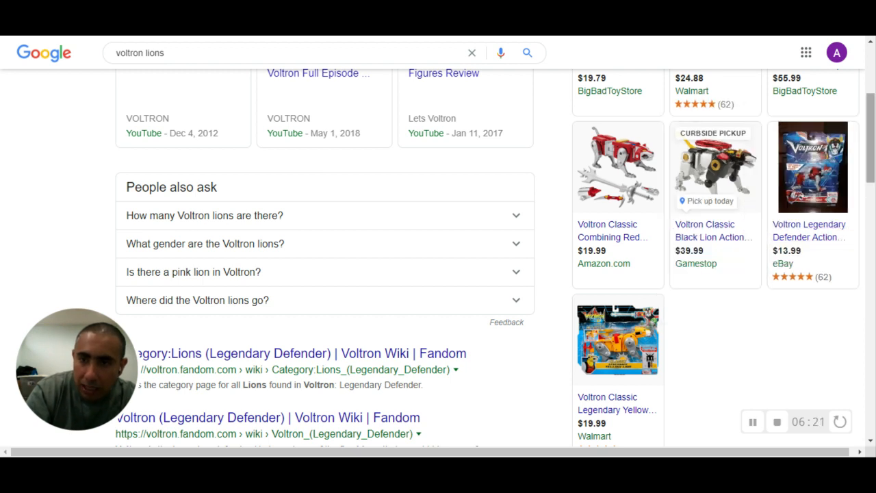
scroll("down", 3)
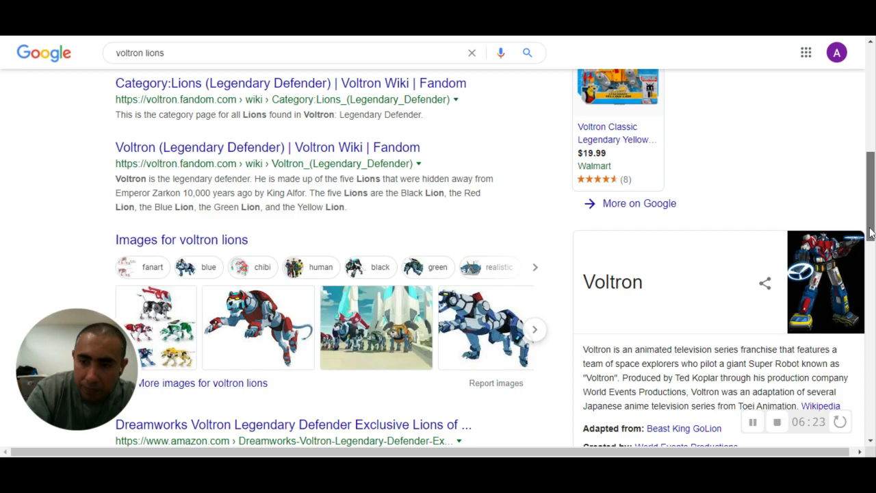
scroll("down", 3)
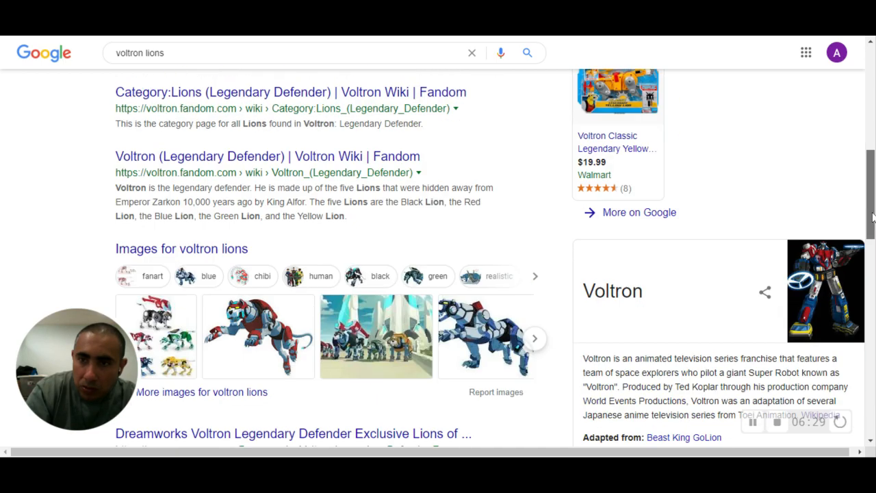
scroll("down", 3)
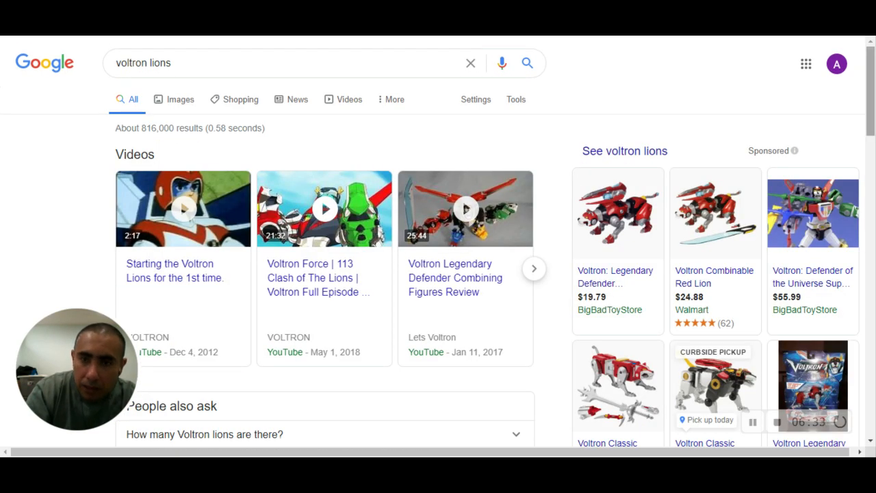
scroll("down", 3)
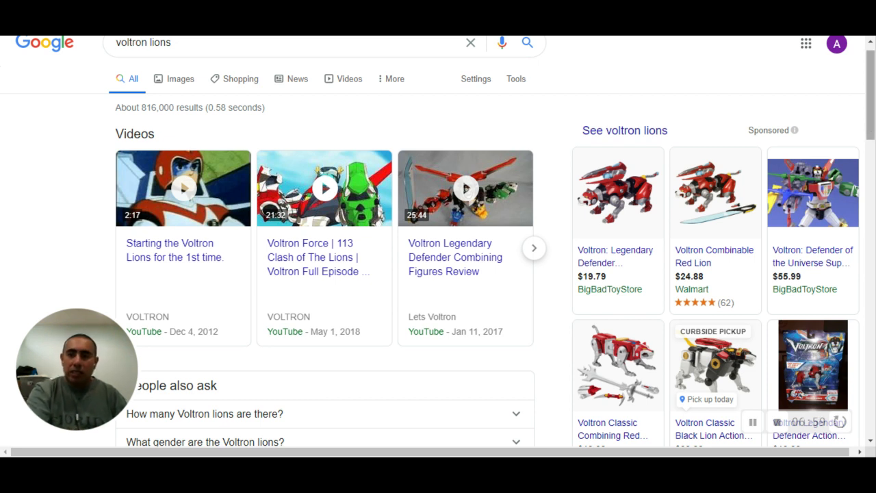
scroll("down", 3)
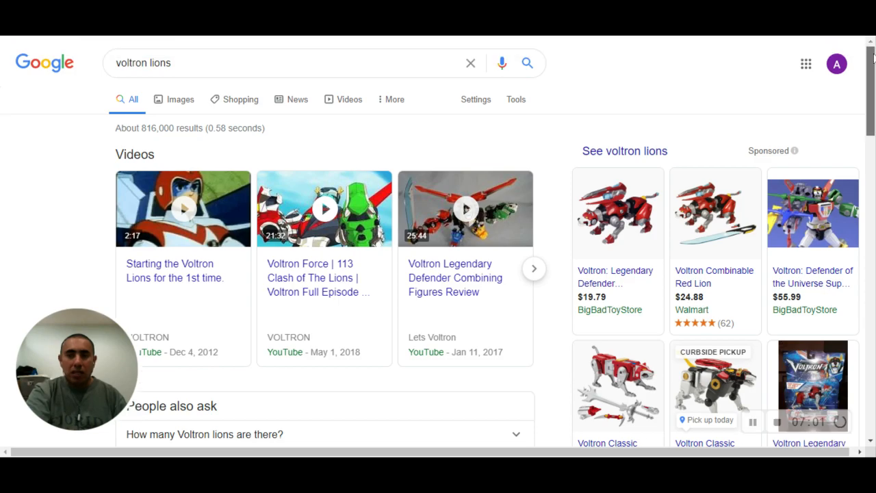
mouse_move(833, 236)
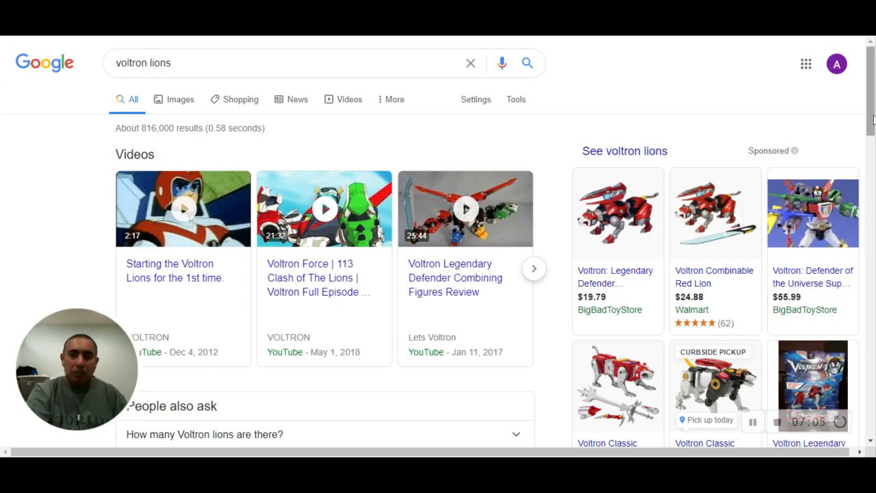
scroll("down", 3)
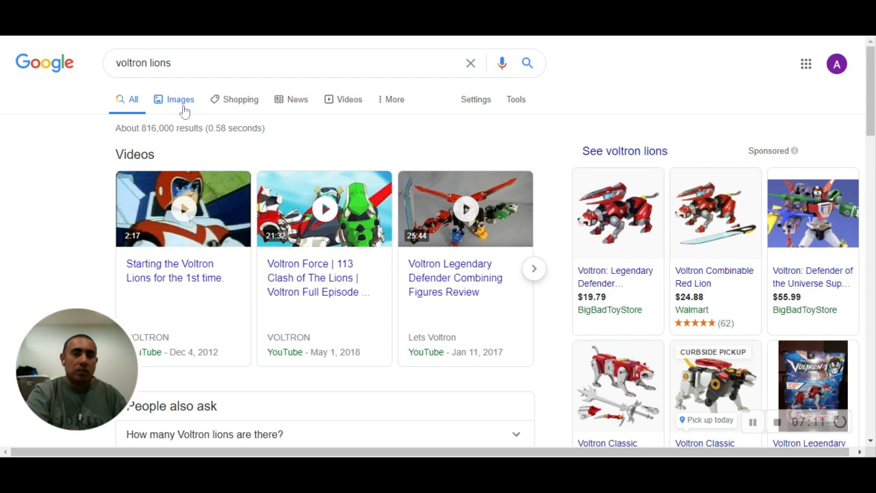
Switch to Images for voltron lions and preview the Voltron Amino 'What genders are the Voltron Lions?' picture.
left_click(181, 99)
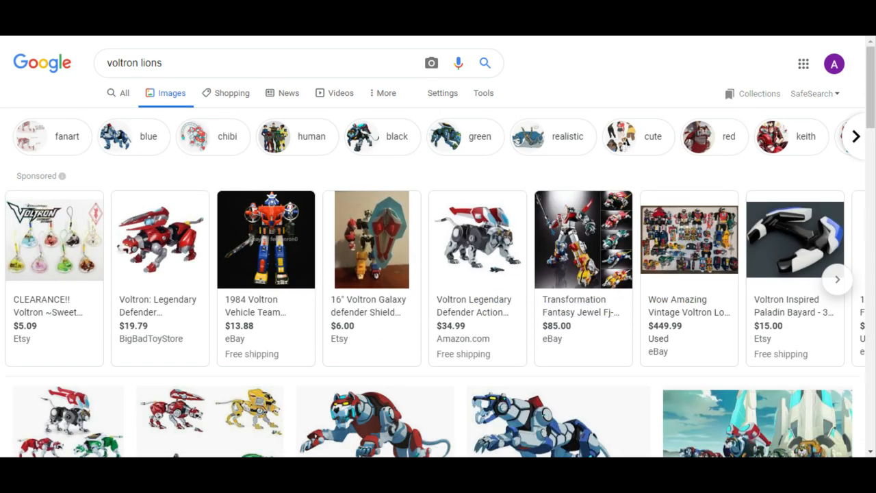
scroll("down", 3)
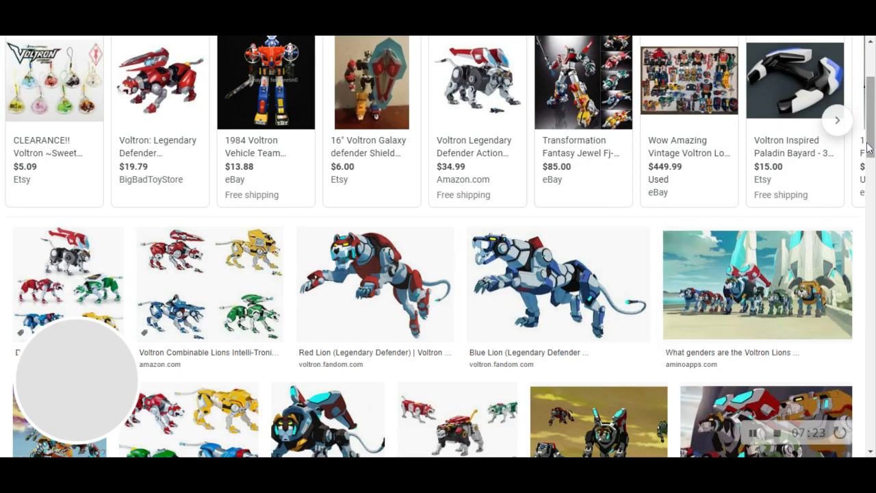
scroll("down", 3)
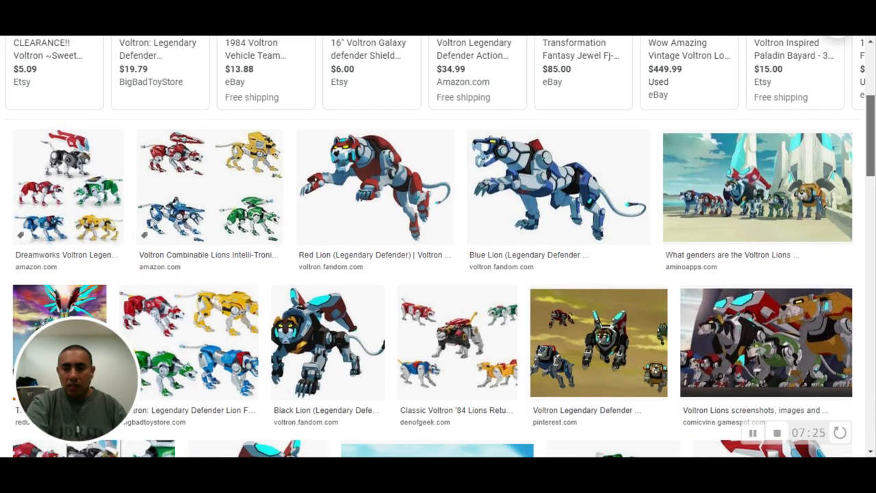
scroll("down", 3)
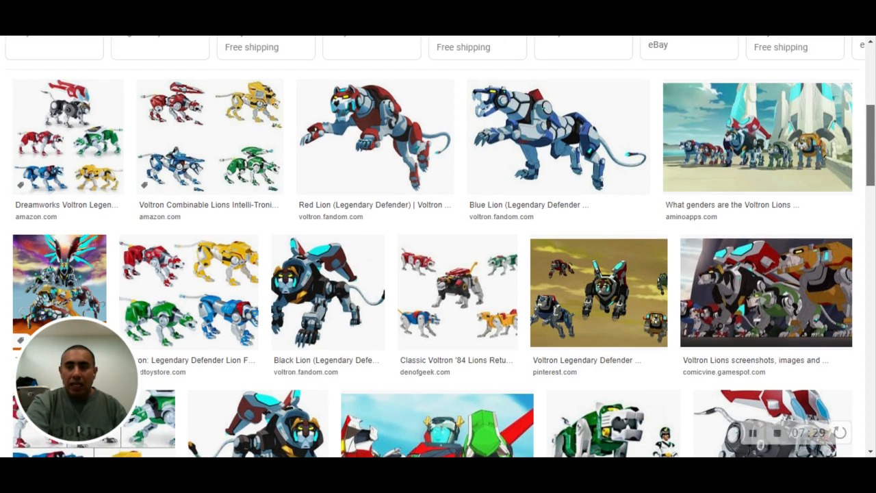
scroll("down", 3)
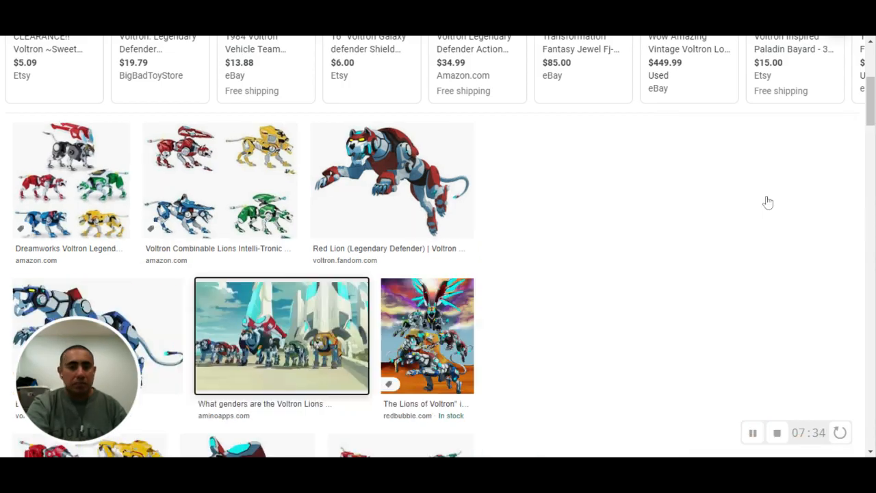
left_click(281, 335)
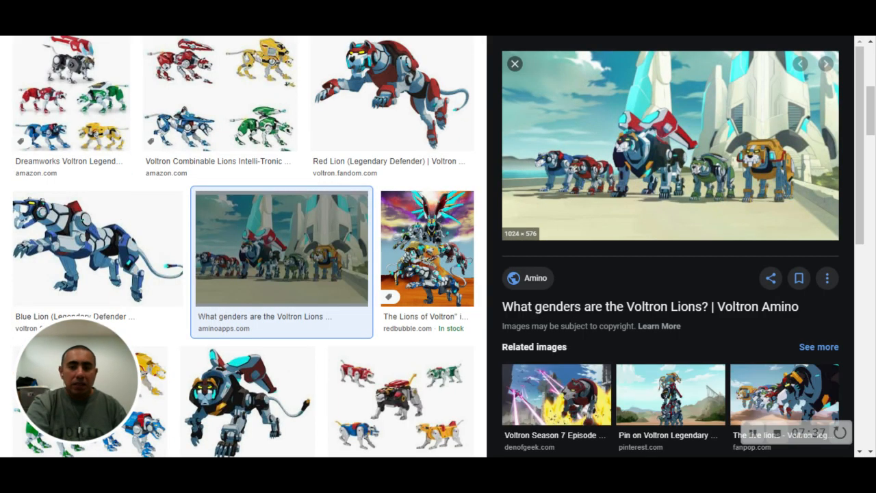
mouse_move(625, 192)
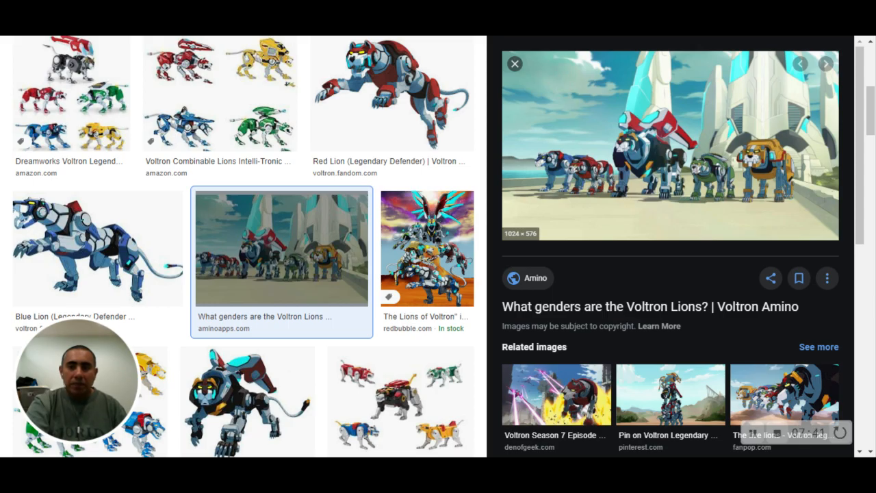
mouse_move(656, 169)
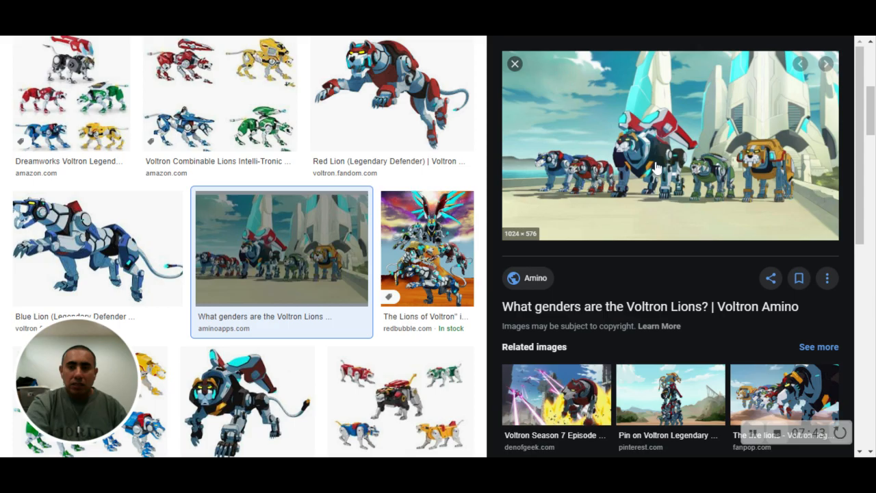
mouse_move(697, 181)
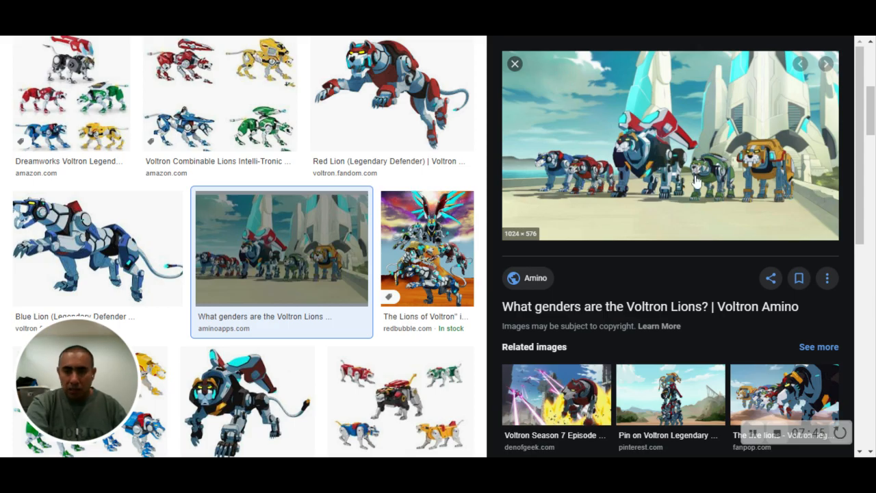
mouse_move(542, 175)
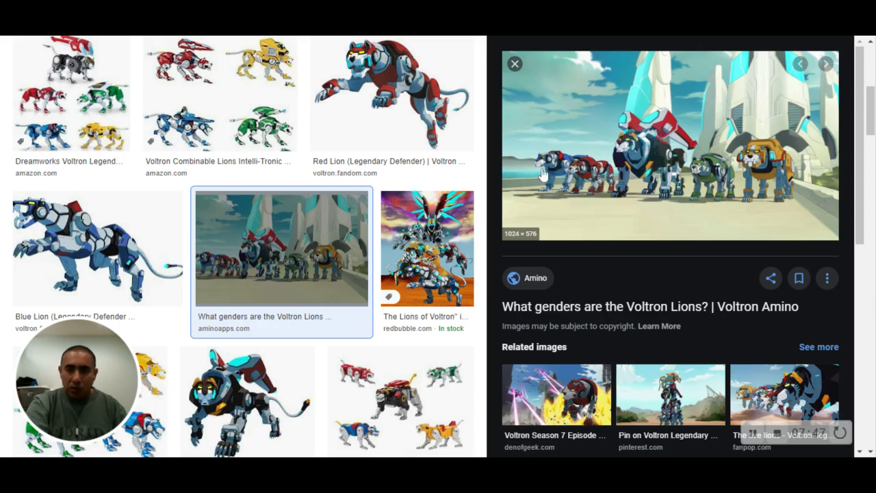
mouse_move(600, 180)
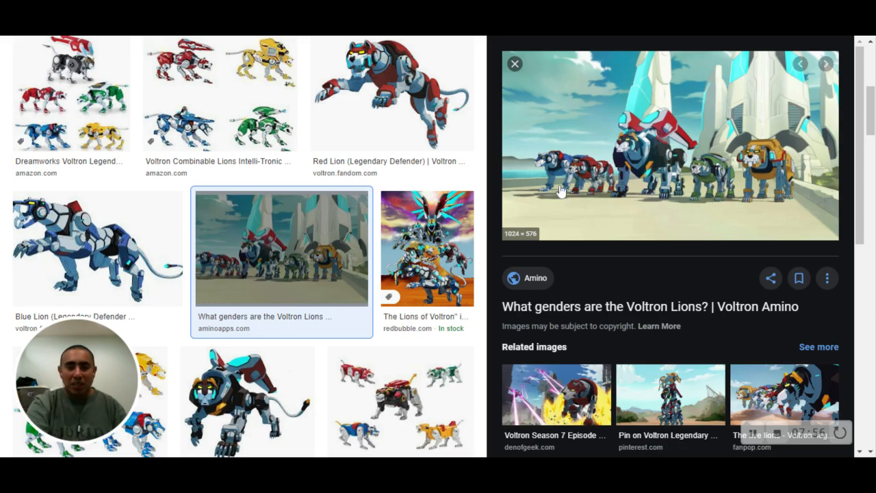
mouse_move(728, 189)
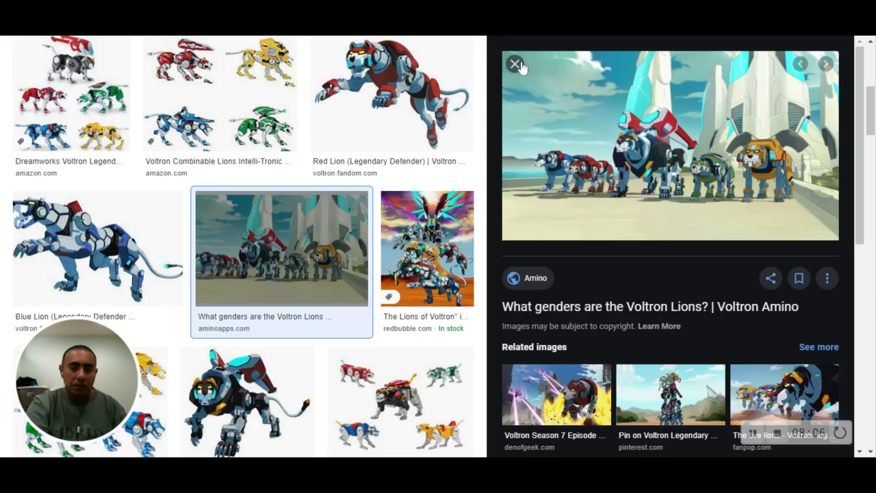
Close the preview and scroll the image grid down to related searches like fanart and human voltron lions.
left_click(515, 63)
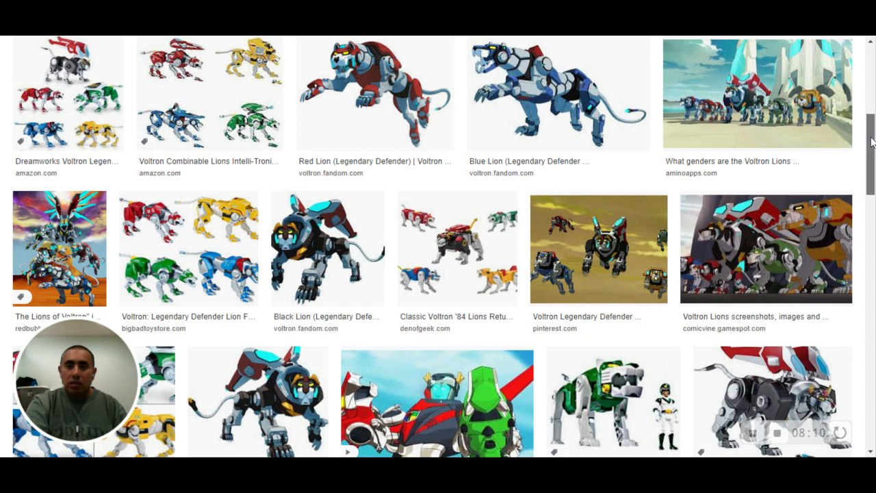
scroll("down", 3)
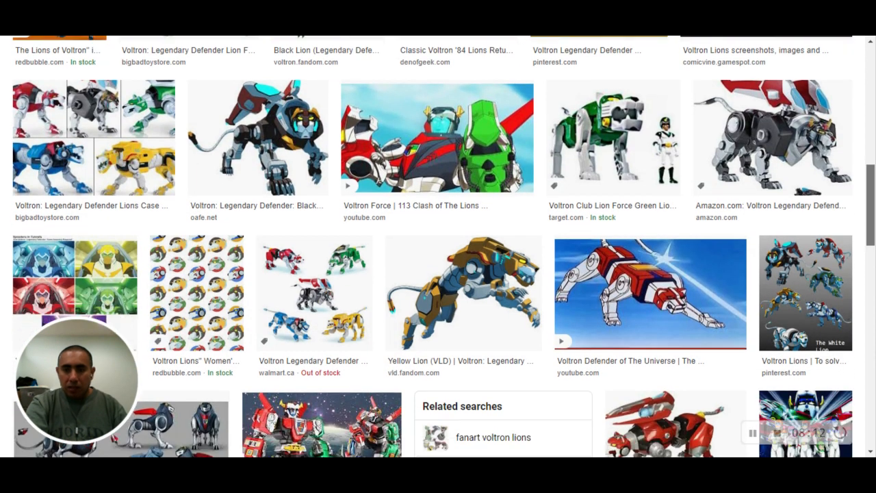
scroll("down", 3)
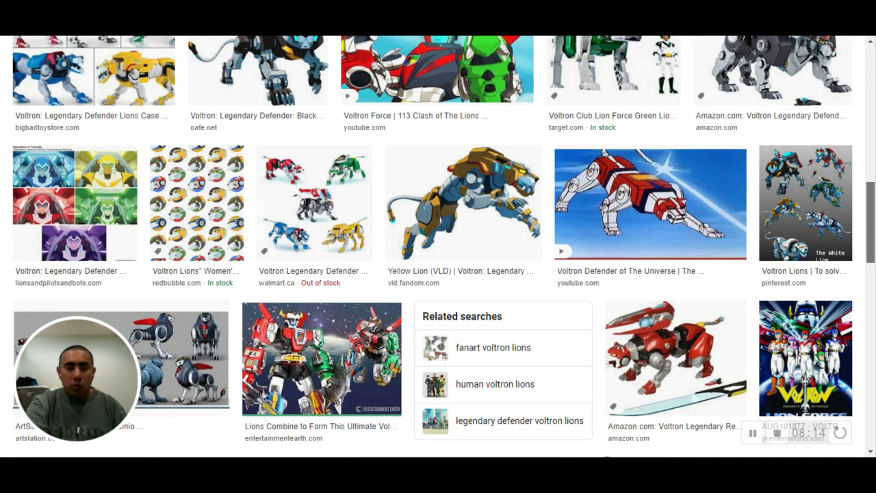
scroll("up", 3)
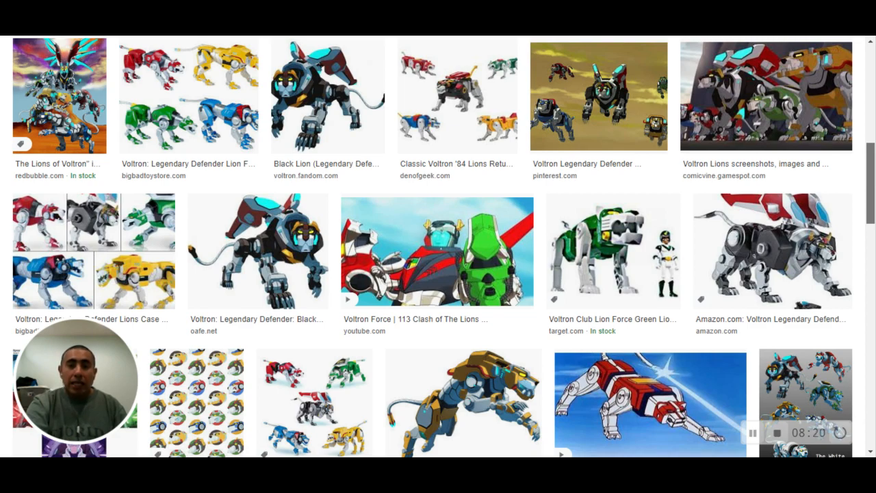
scroll("down", 3)
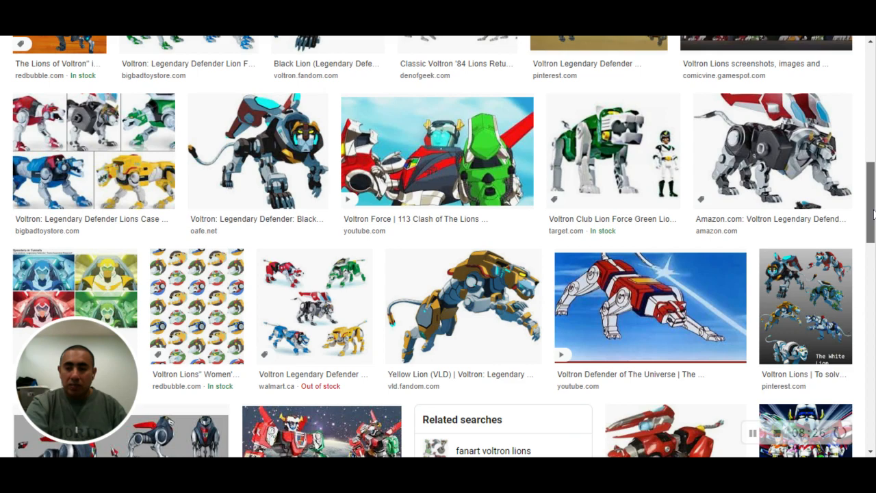
scroll("down", 3)
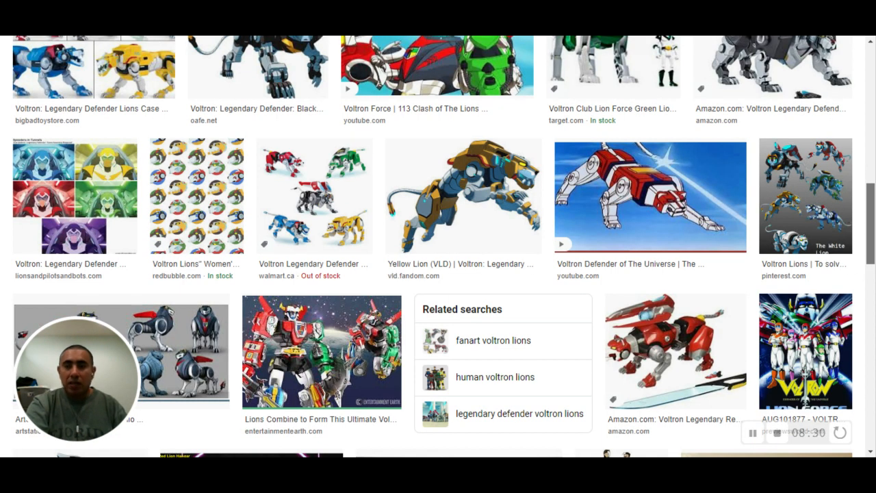
scroll("down", 3)
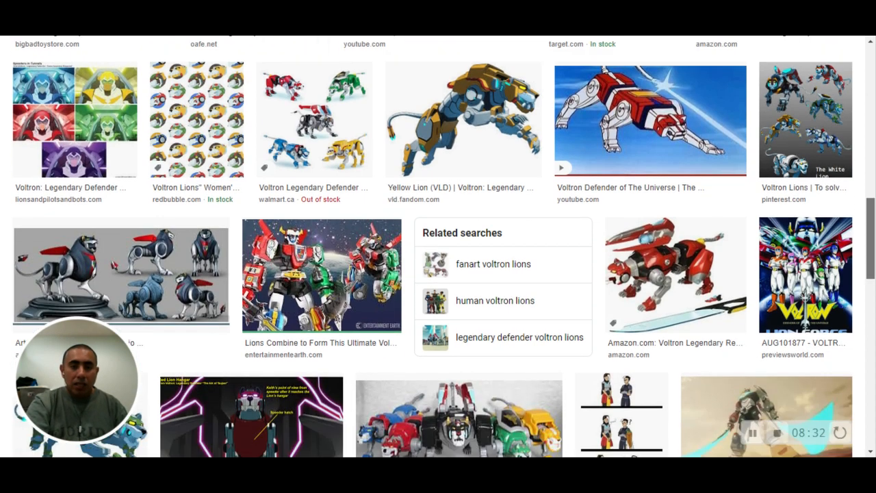
scroll("down", 3)
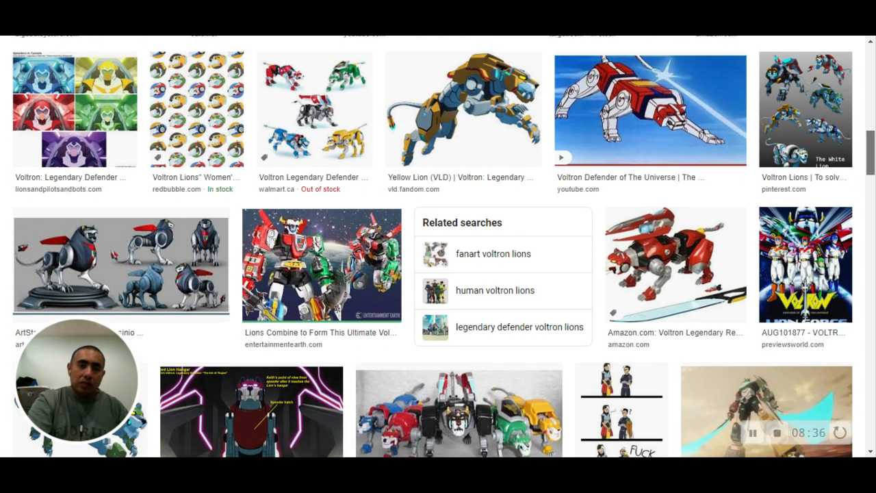
mouse_move(304, 78)
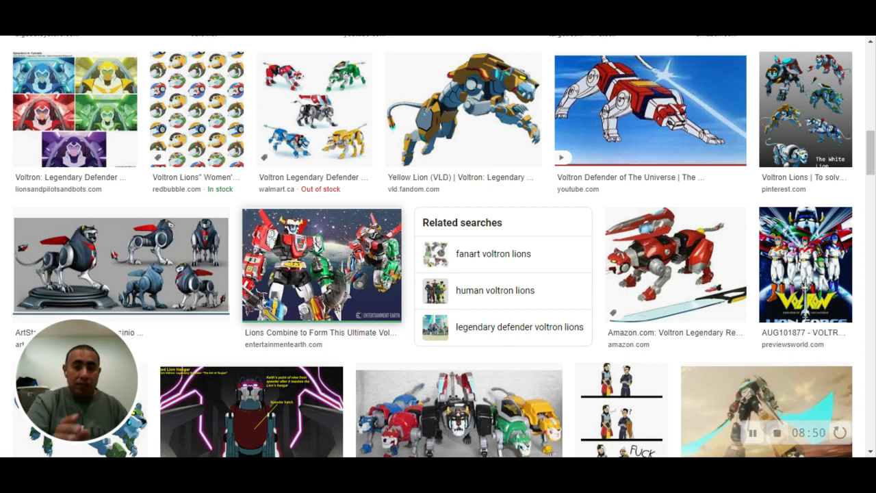
mouse_move(508, 389)
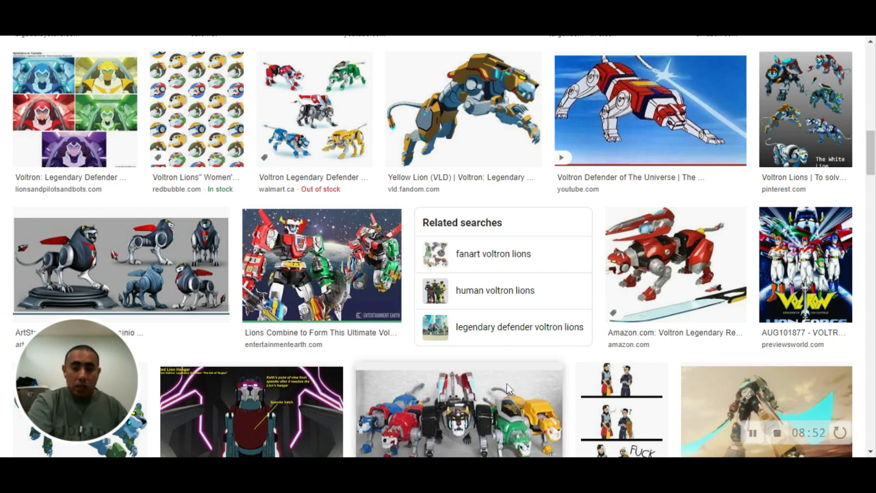
mouse_move(374, 423)
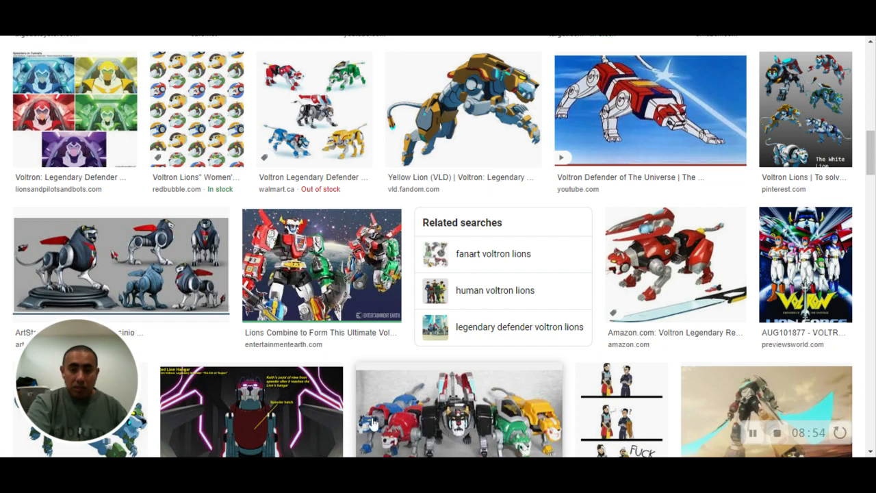
mouse_move(356, 341)
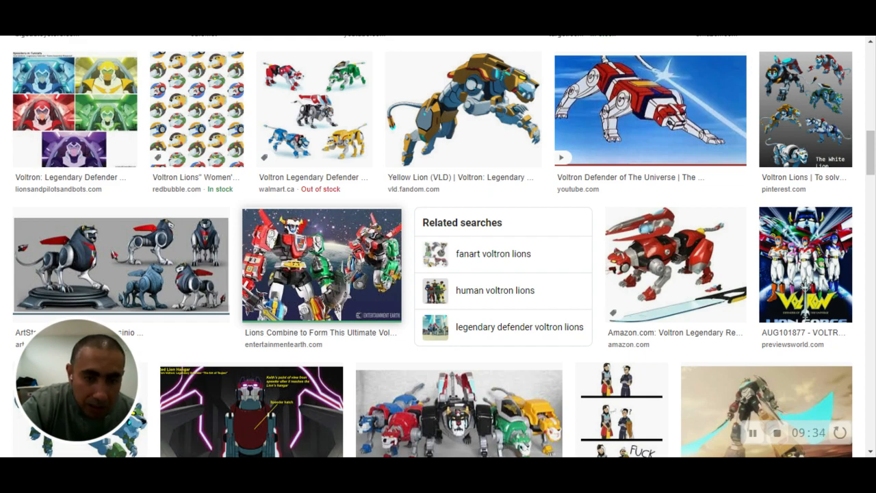
mouse_move(349, 333)
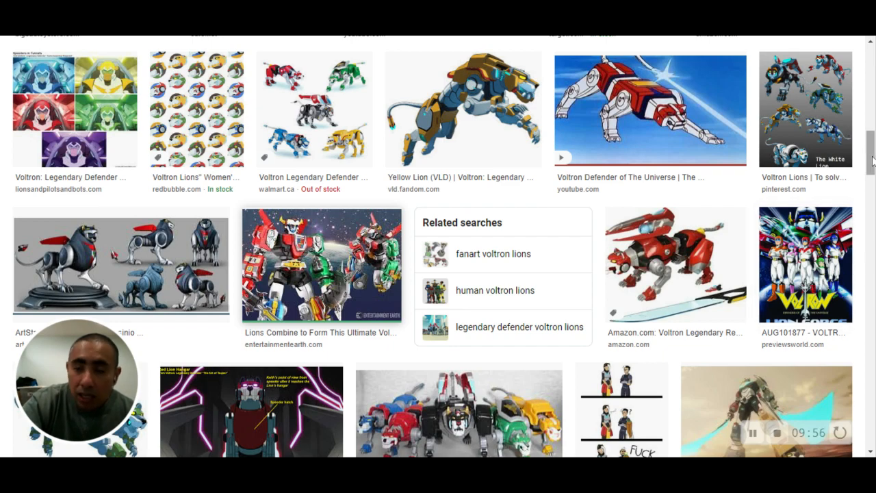
Scroll down to the sponsored 'Shop voltron lions' strip of eBay, Mercari and Amazon toy listings.
scroll("down", 3)
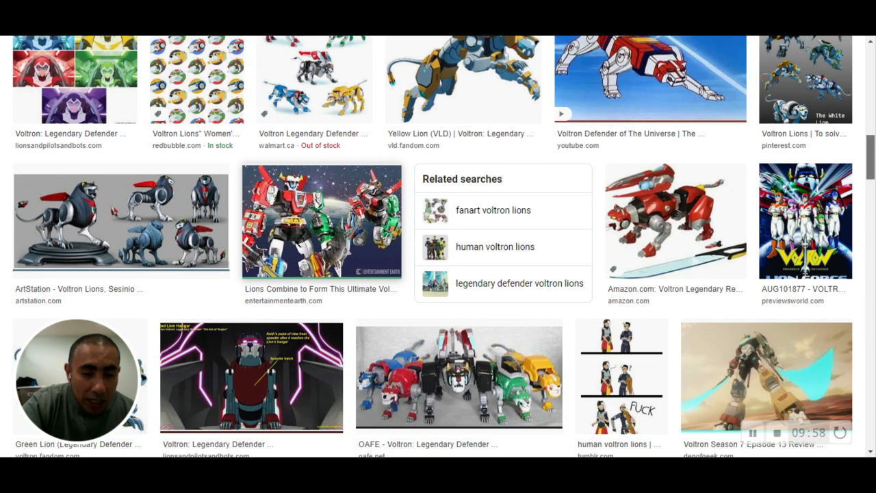
scroll("down", 3)
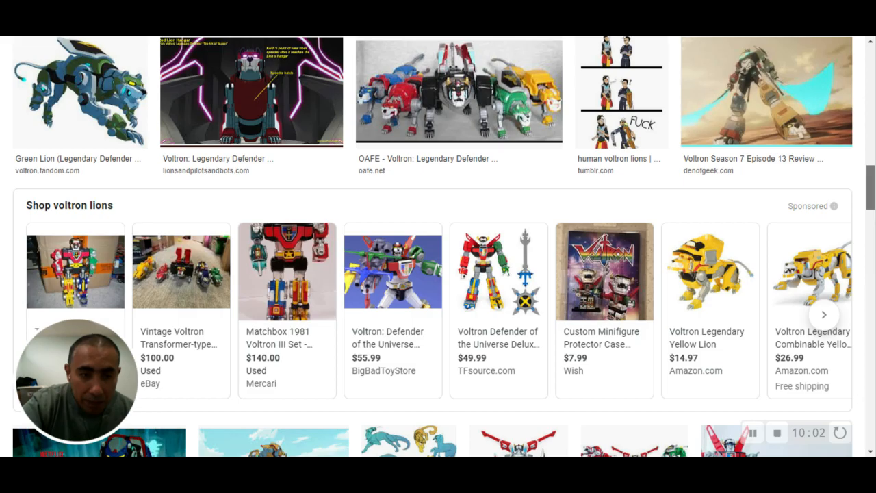
scroll("down", 3)
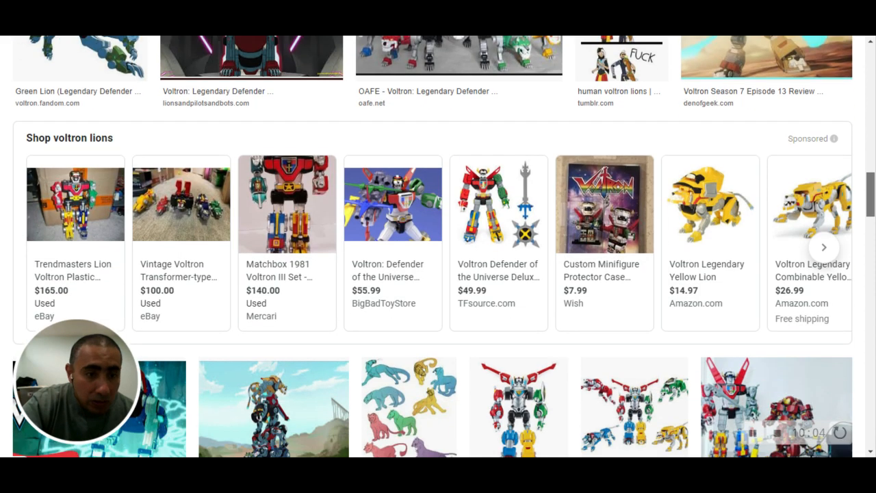
scroll("down", 3)
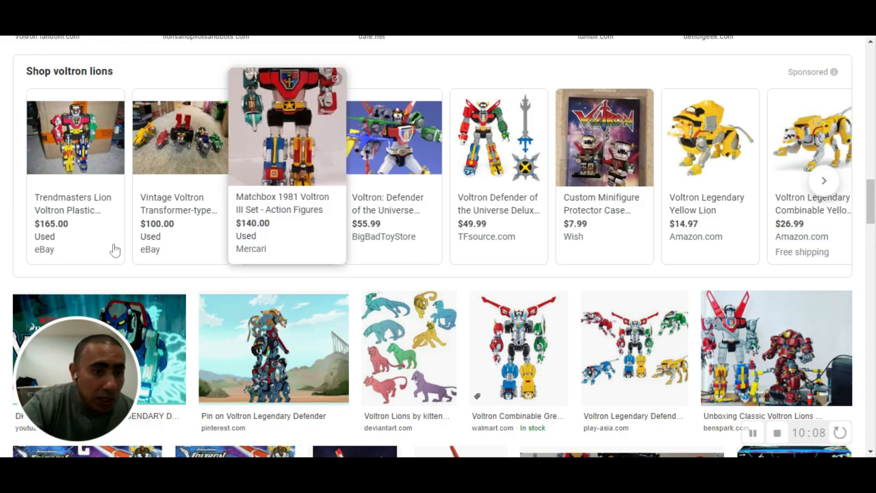
mouse_move(76, 137)
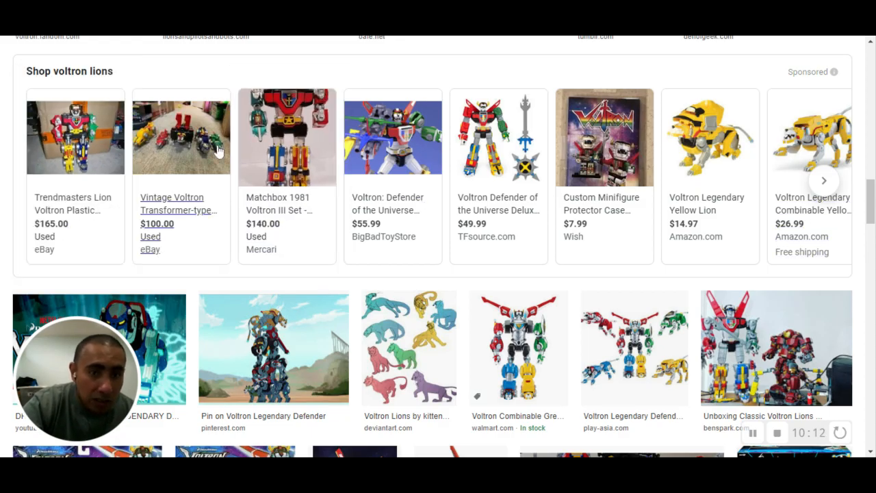
mouse_move(75, 130)
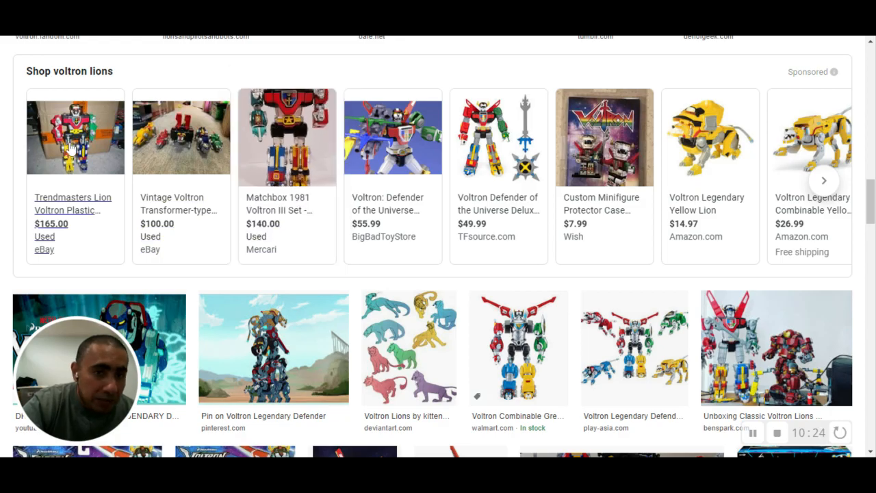
mouse_move(286, 137)
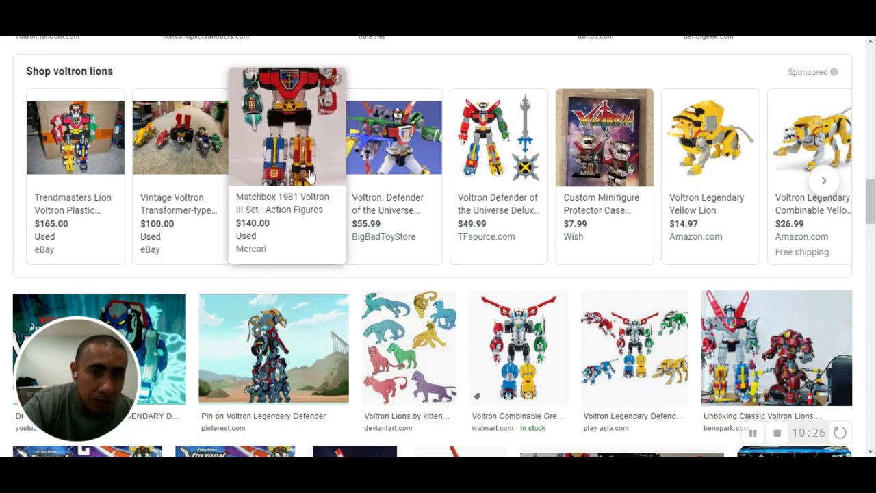
mouse_move(274, 175)
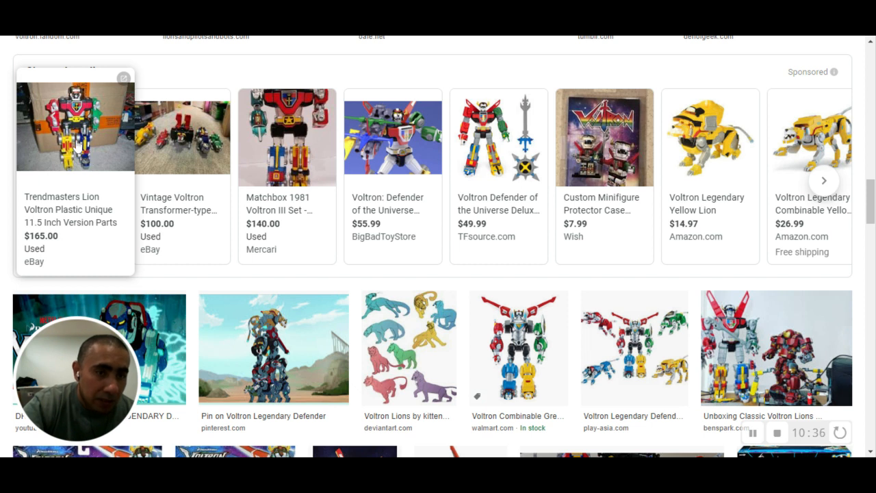
mouse_move(77, 145)
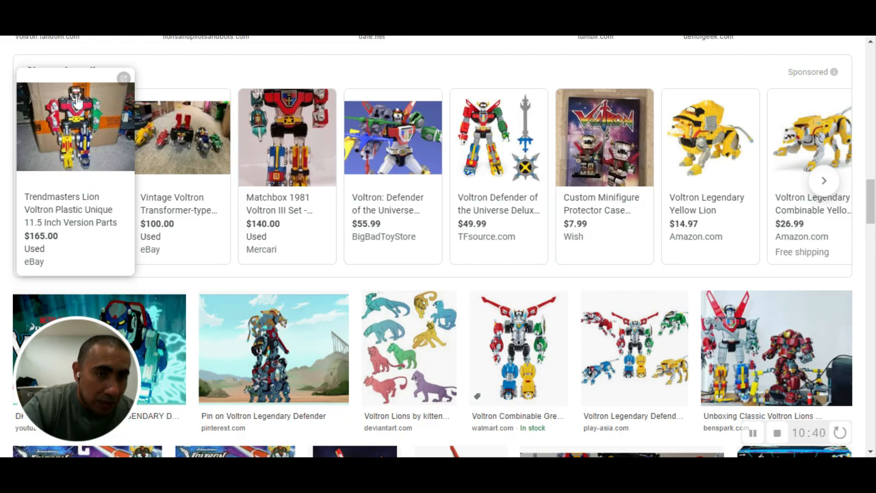
mouse_move(96, 112)
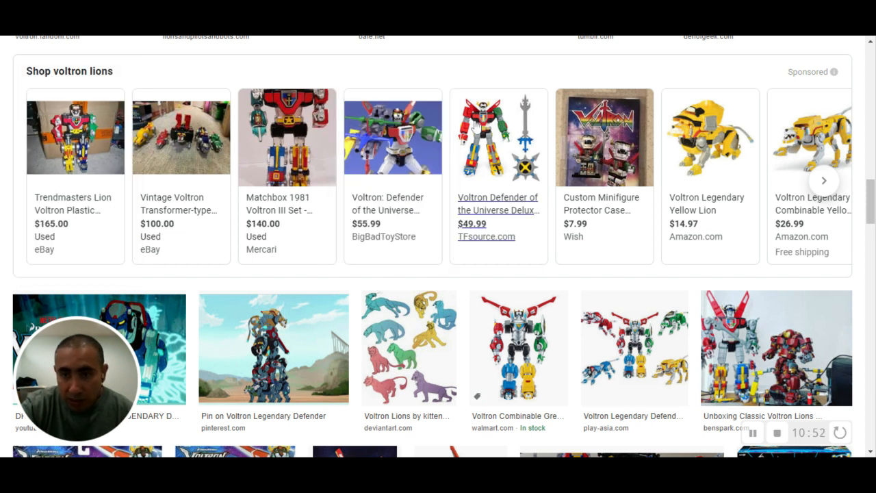
mouse_move(623, 60)
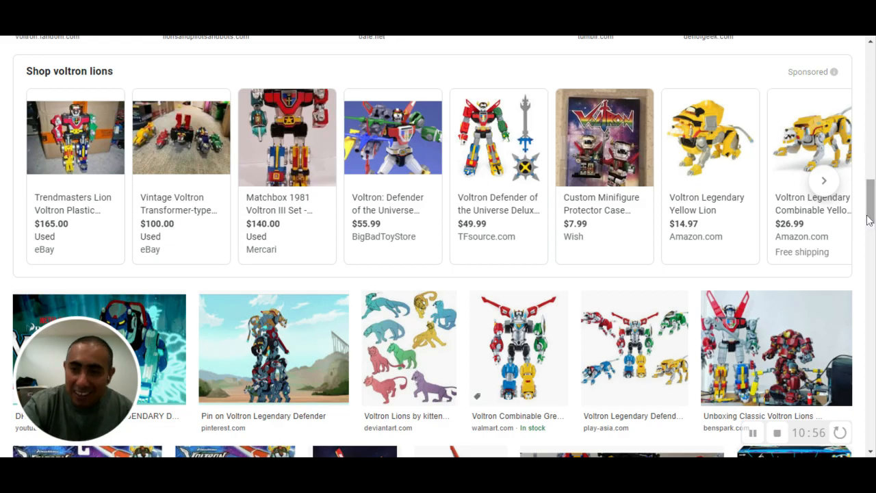
Scroll past a second toy strip to related searches for red, chibi and art Voltron lions.
scroll("down", 3)
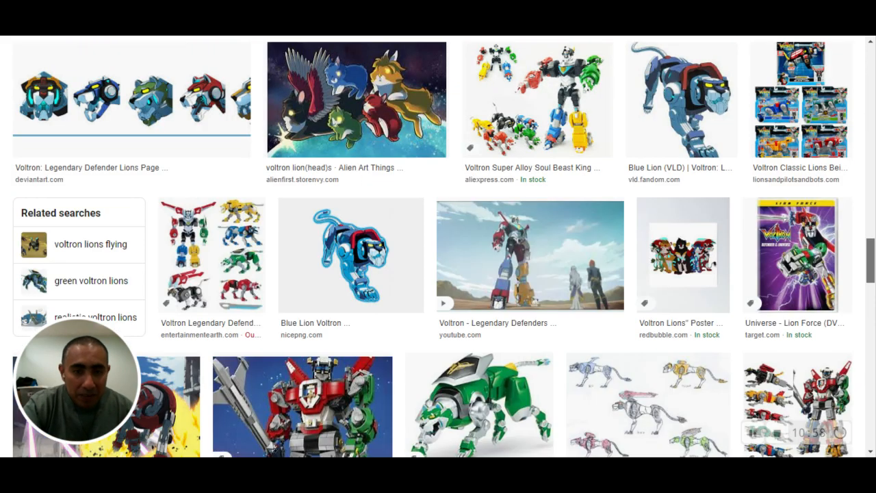
scroll("down", 3)
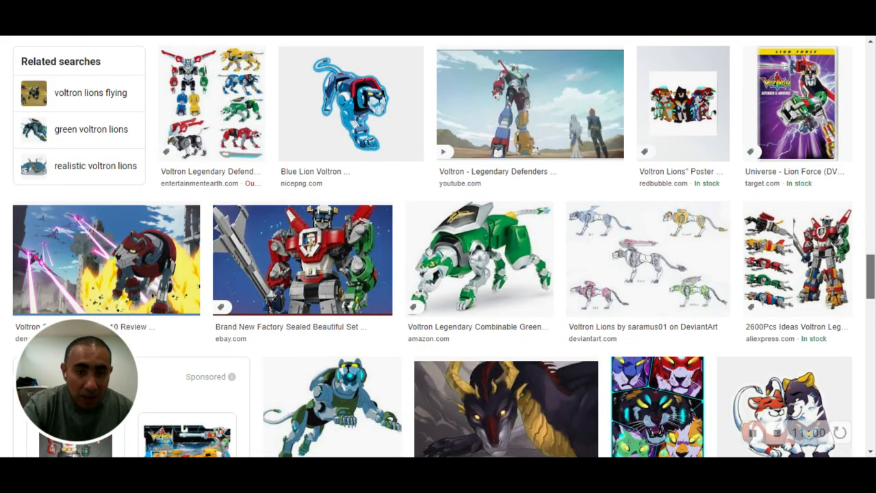
scroll("down", 3)
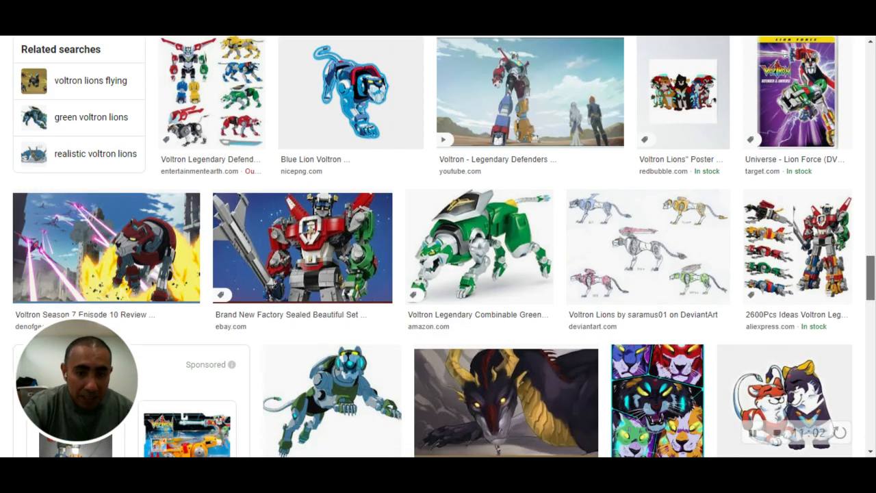
scroll("down", 3)
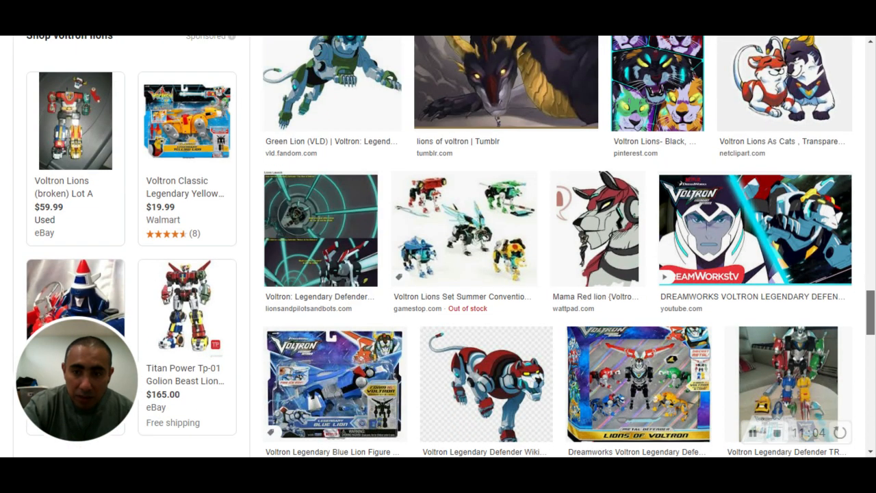
scroll("down", 3)
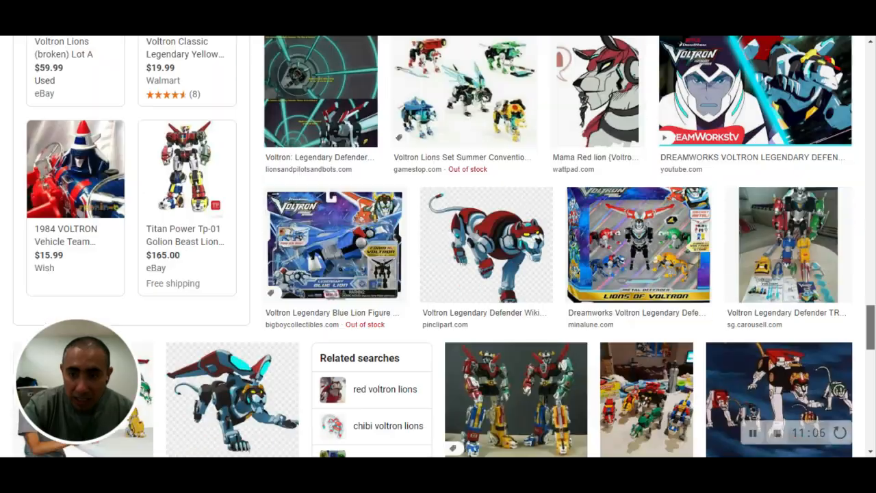
scroll("down", 3)
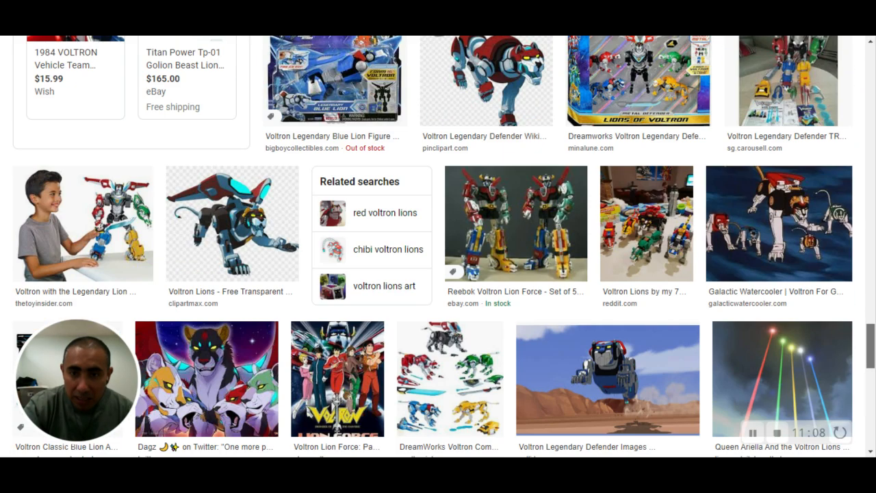
mouse_move(619, 233)
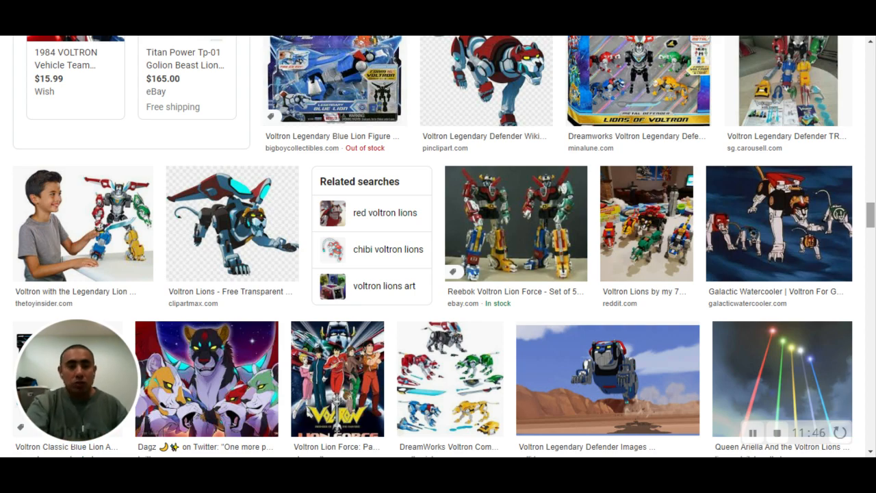
Scroll further to the Blue Lion pictures and the 'voltron lions flying' related search.
scroll("down", 3)
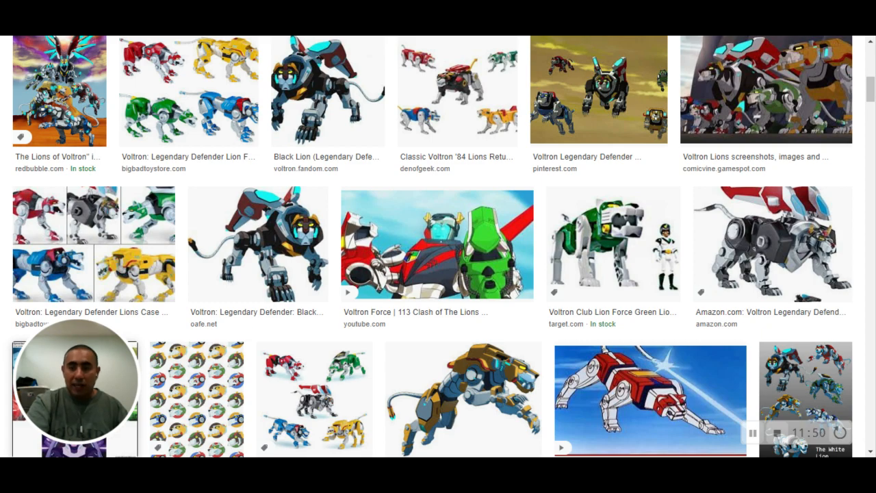
scroll("down", 3)
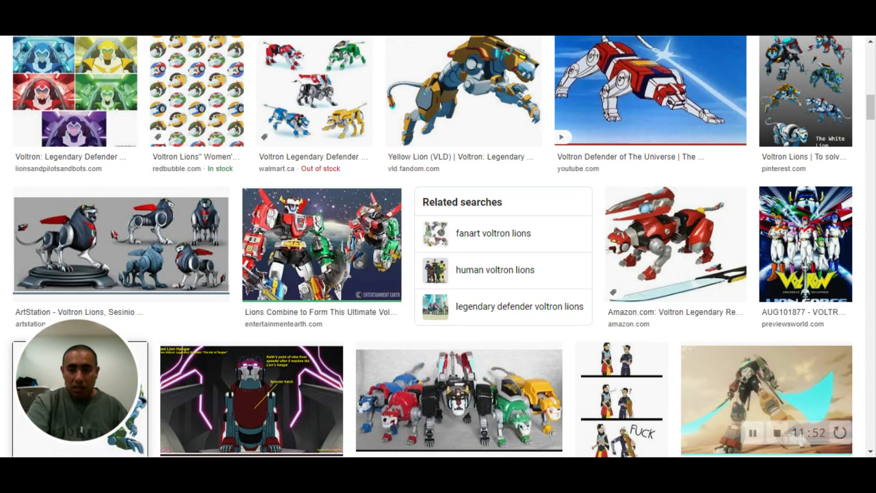
scroll("down", 3)
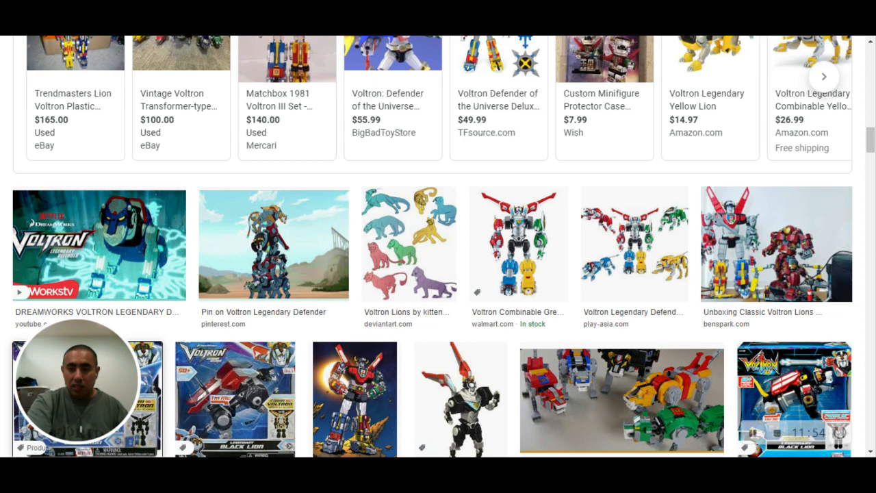
scroll("down", 3)
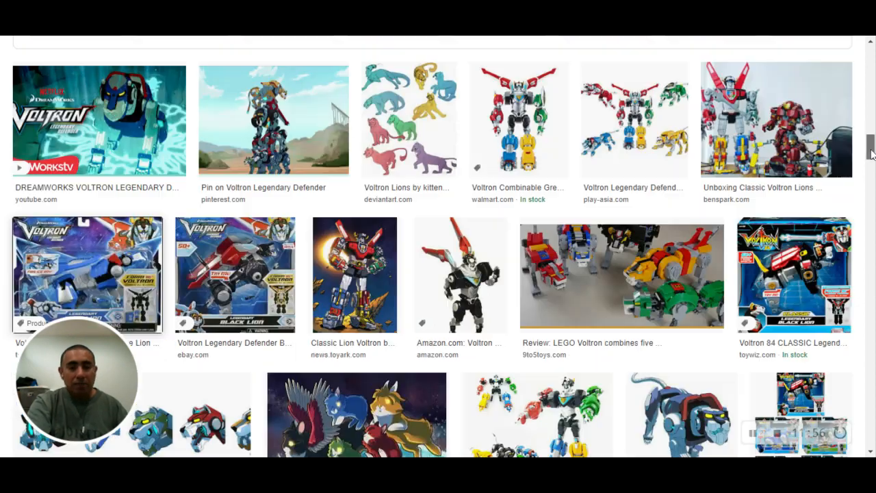
scroll("down", 3)
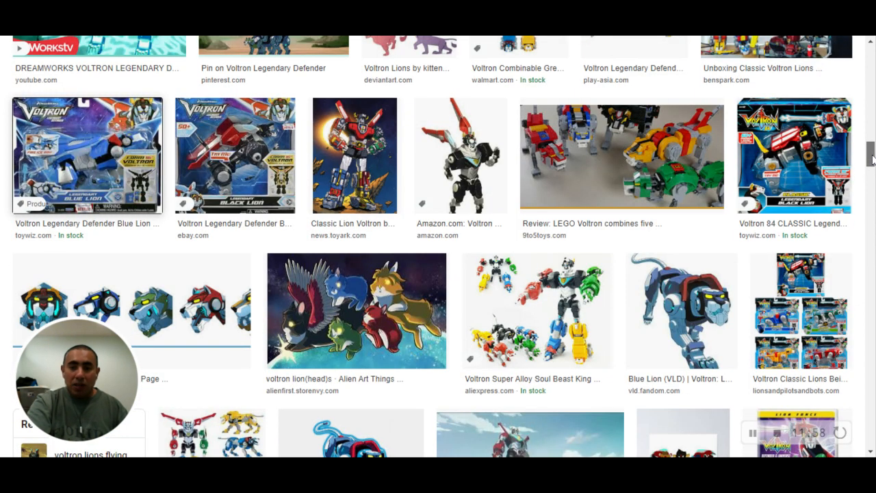
scroll("down", 3)
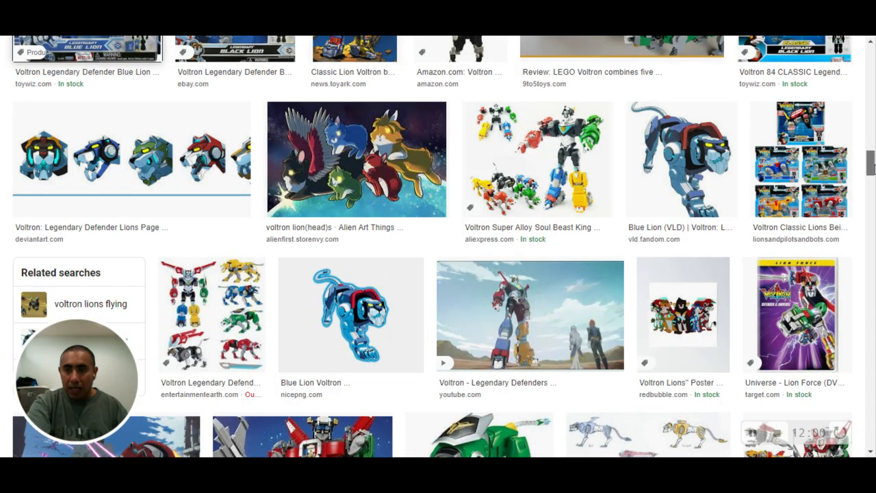
scroll("down", 3)
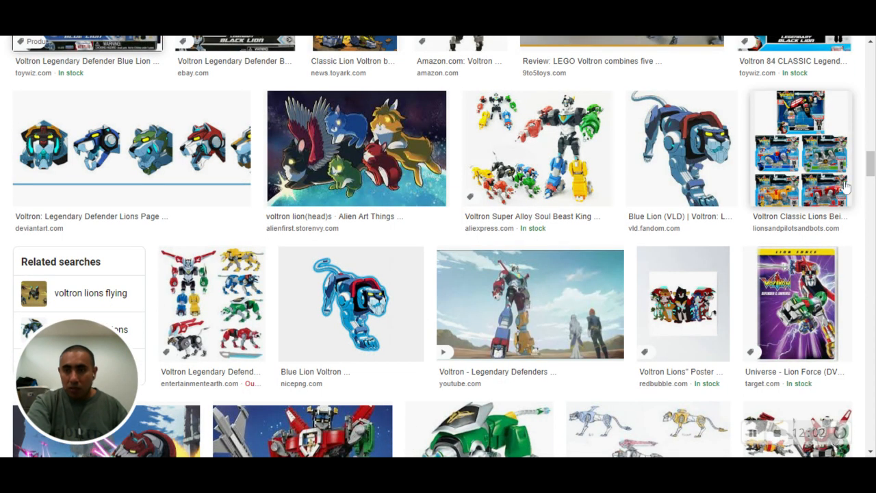